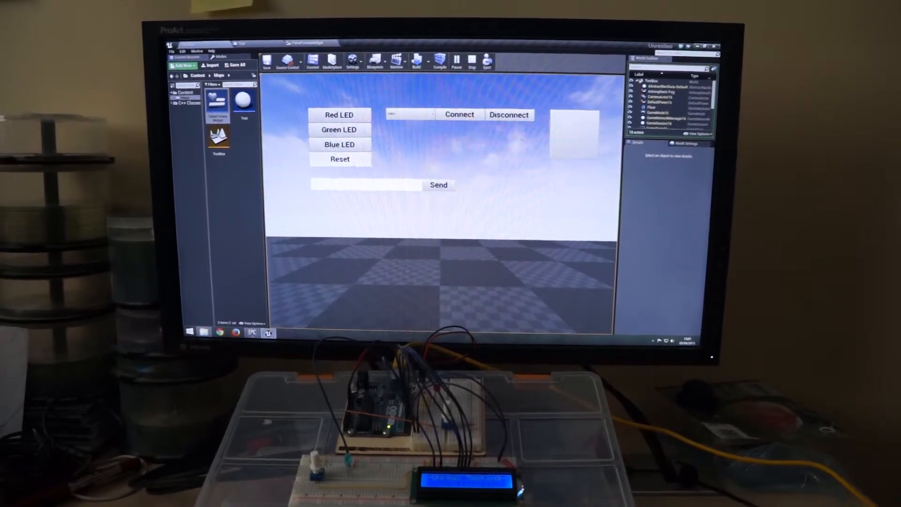
Toggle the blue and red LEDs, then connect over COM3 so the status square turns yellow
{"action": "left_click", "coordinate": [340, 145]}
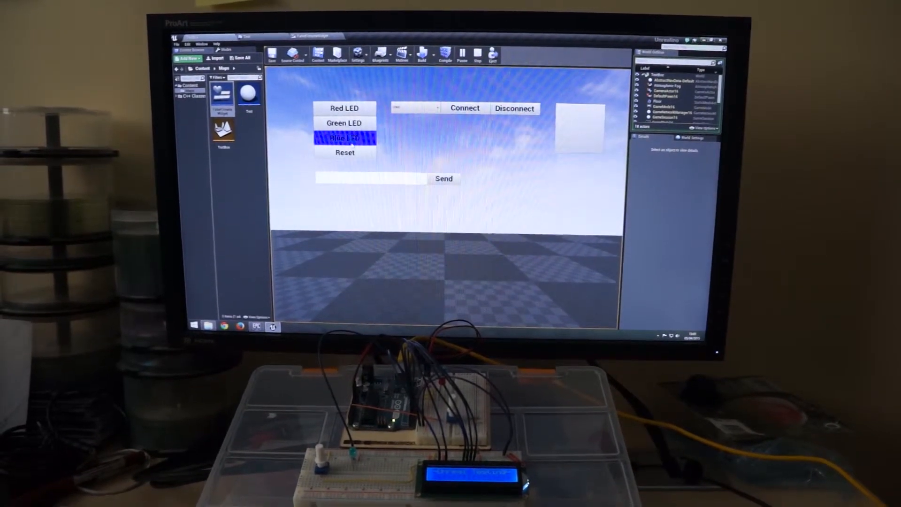
{"action": "left_click", "coordinate": [345, 108]}
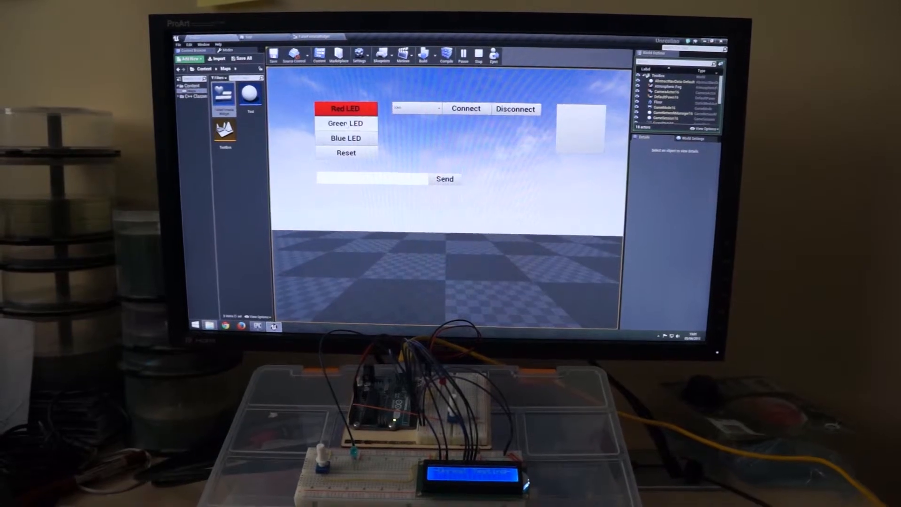
{"action": "left_click", "coordinate": [346, 138]}
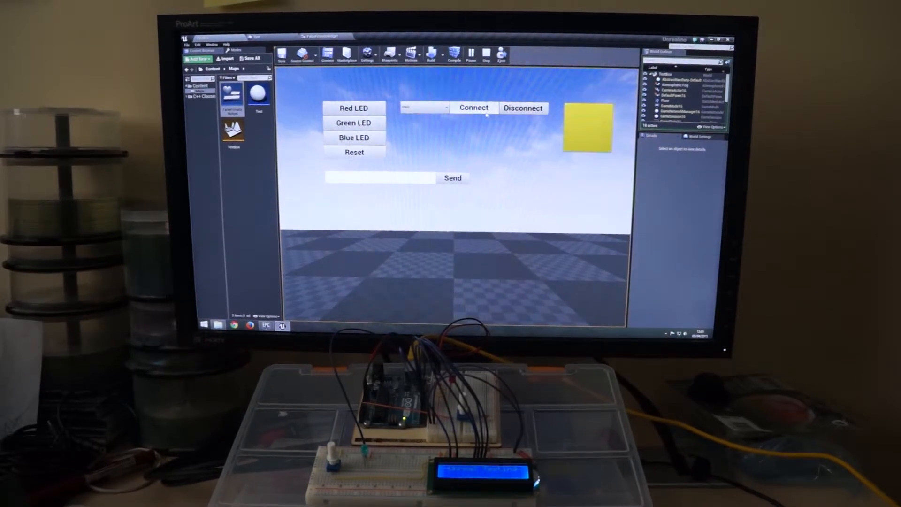
Turn the red and green LEDs on, then reset all LEDs off
{"action": "left_click", "coordinate": [354, 107]}
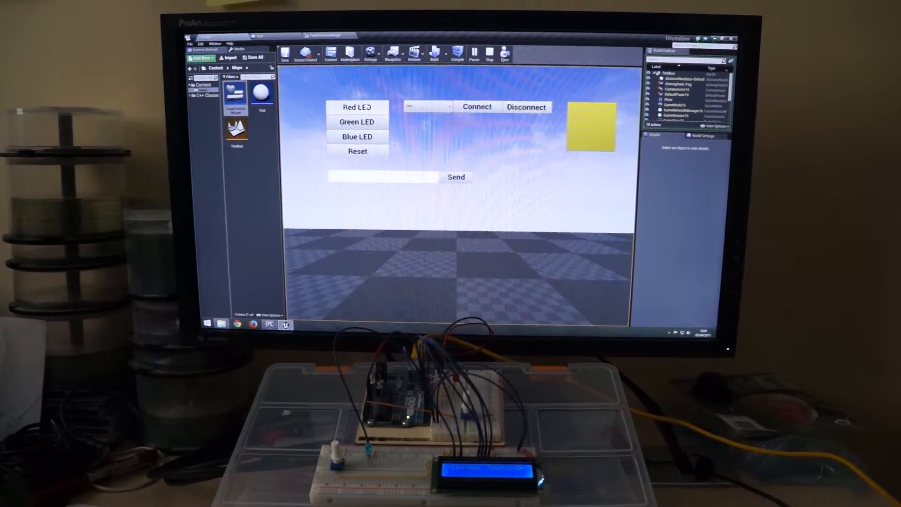
{"action": "left_click", "coordinate": [356, 137]}
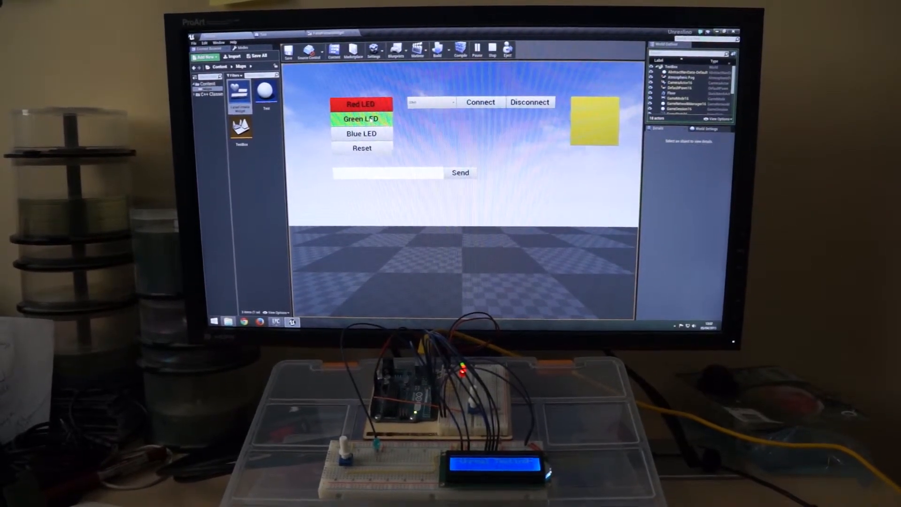
{"action": "left_click", "coordinate": [362, 133]}
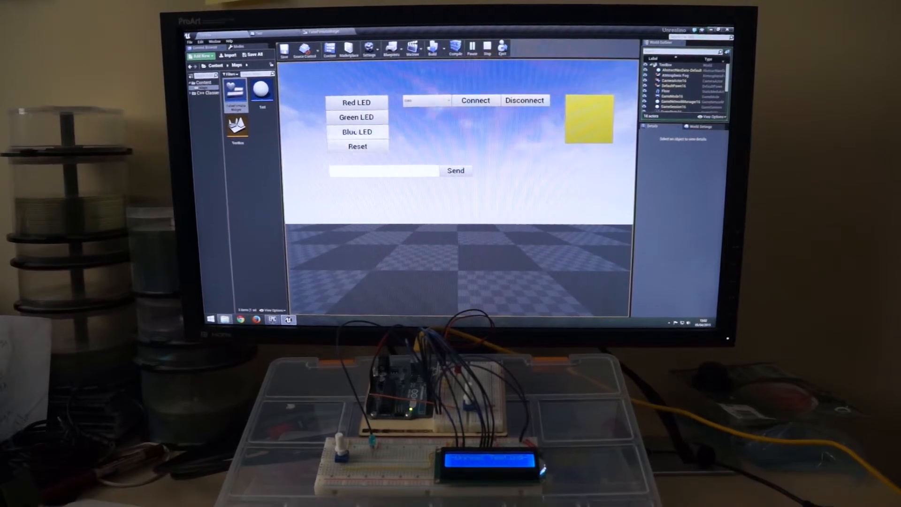
Turn the blue LED on and off again, then focus the LCD message field
{"action": "left_click", "coordinate": [358, 132]}
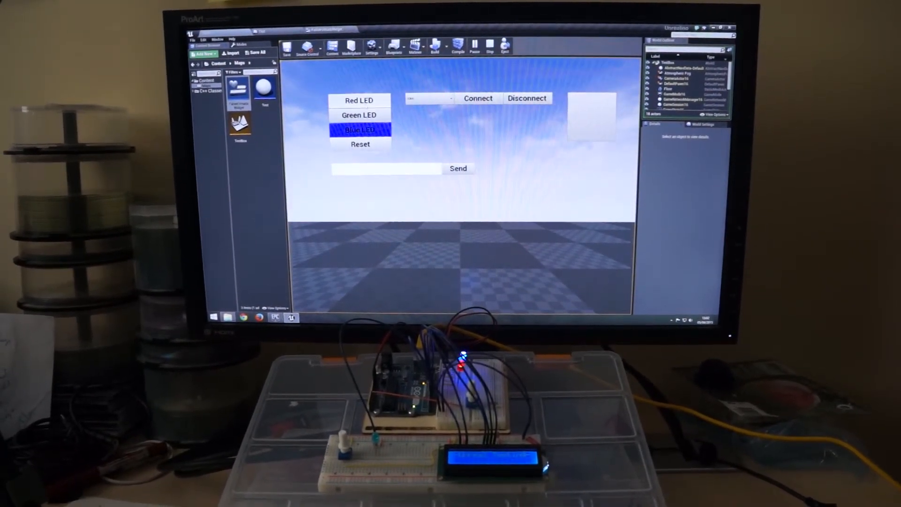
{"action": "left_click", "coordinate": [358, 101]}
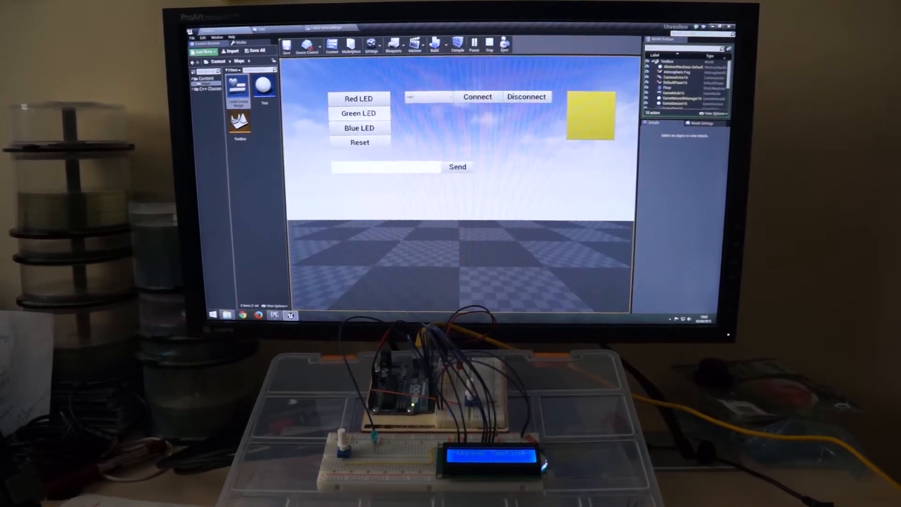
{"action": "left_click", "coordinate": [360, 129]}
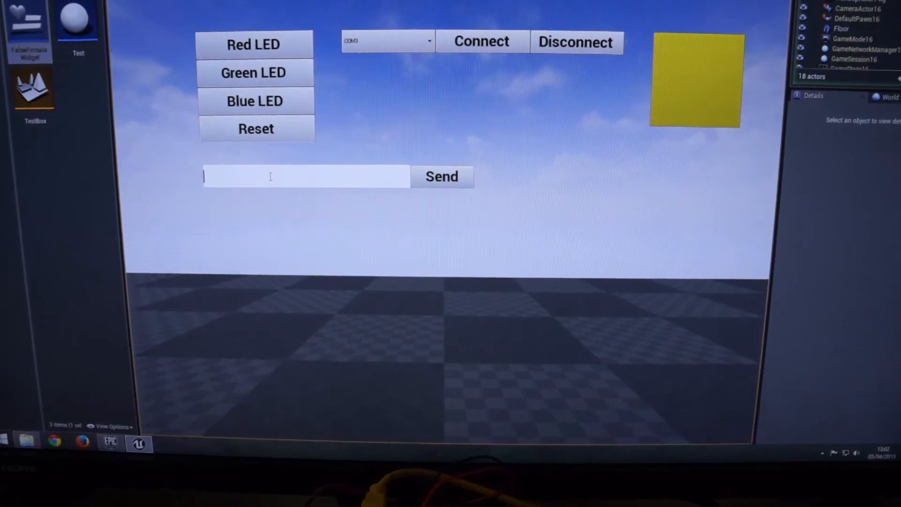
Enter 'Stuff & things' in the message field, ready to send to the LCD
{"action": "type", "text": "Stuff"}
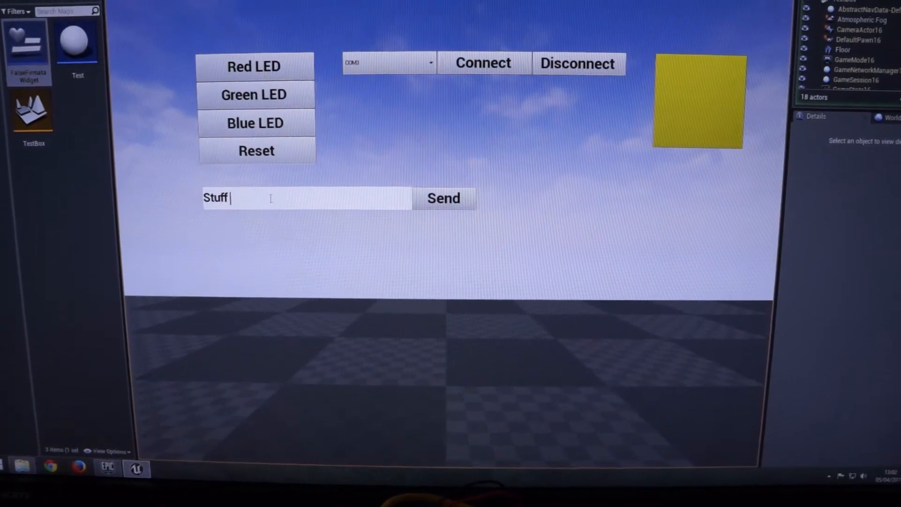
{"action": "type", "text": "& things"}
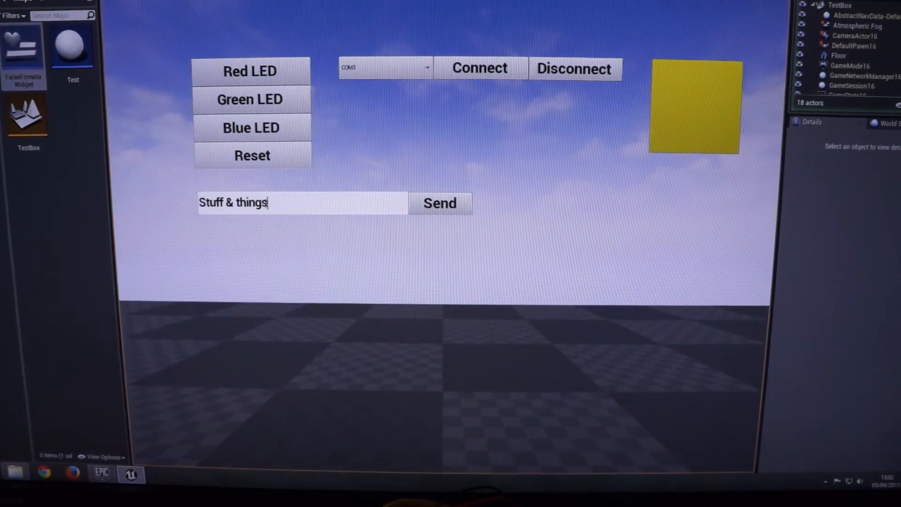